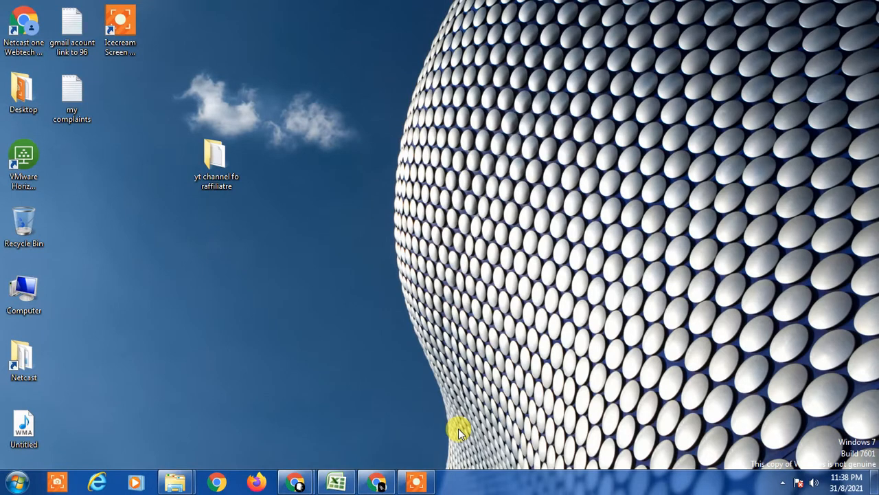
pyautogui.moveTo(449, 292)
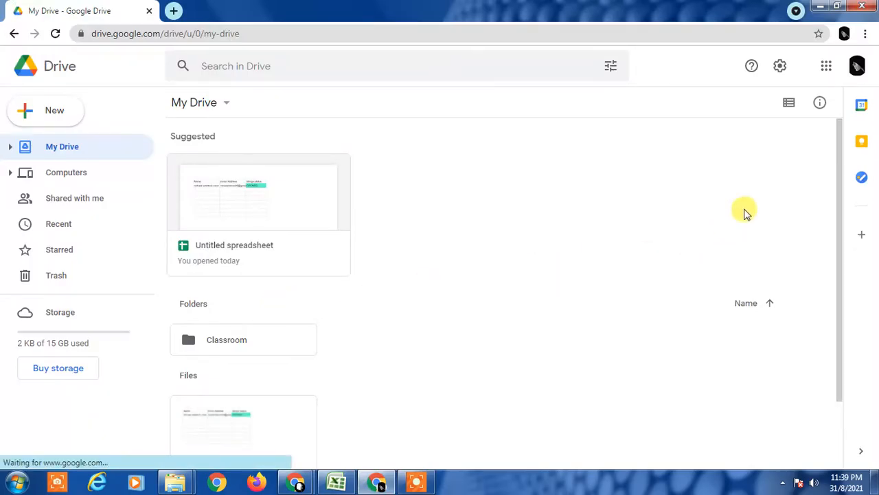
pyautogui.moveTo(268, 302)
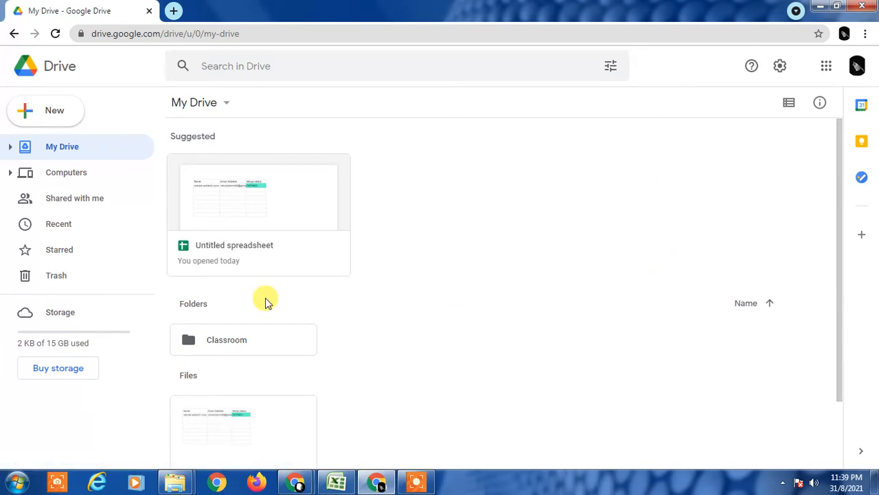
# - Open Drive Settings from the gear menu, landing on Manage Apps with AppSheet and Google Docs
pyautogui.scroll(-3)
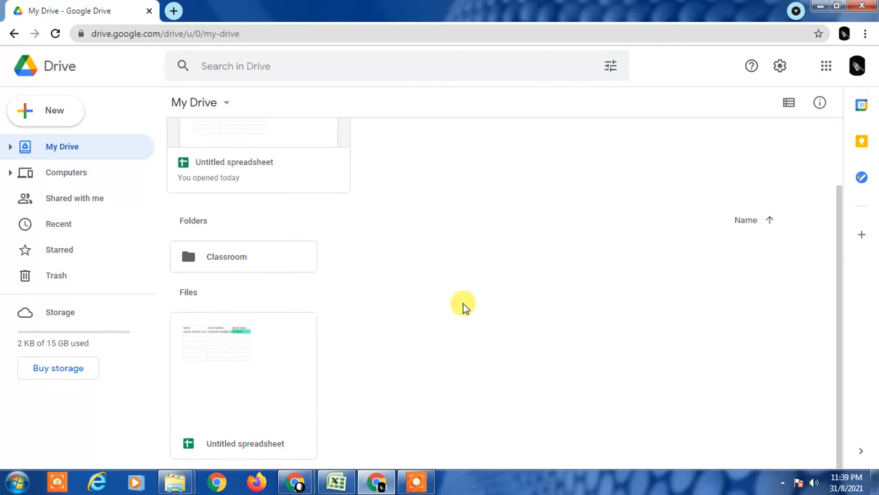
pyautogui.scroll(3)
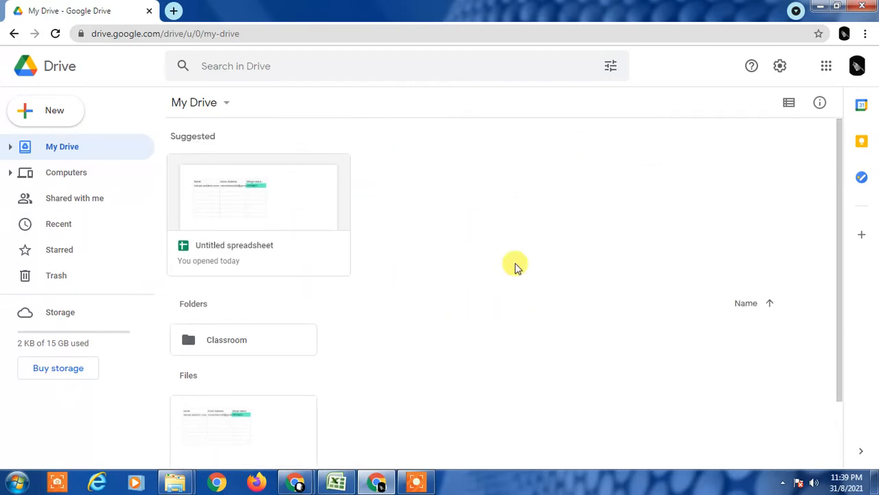
pyautogui.scroll(-3)
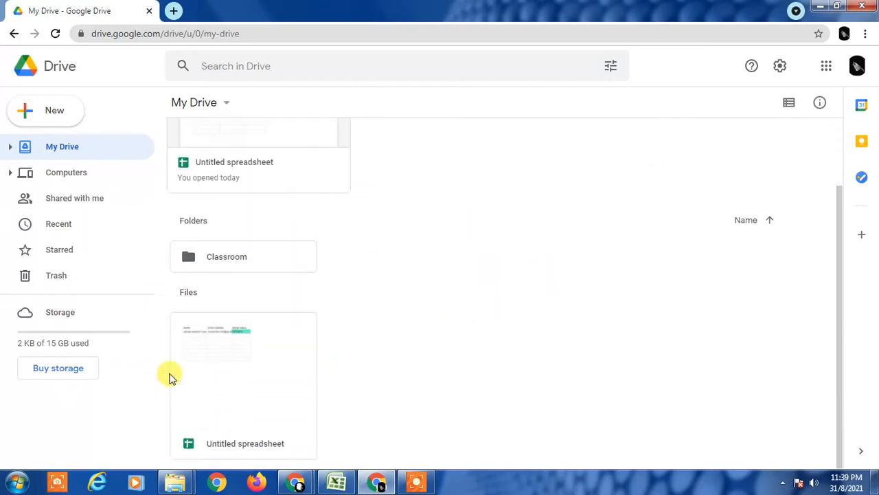
pyautogui.scroll(3)
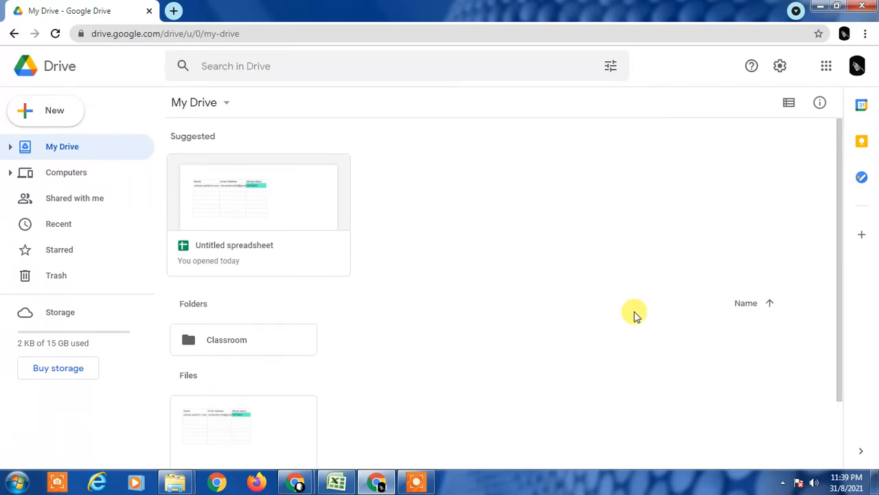
pyautogui.moveTo(74, 198)
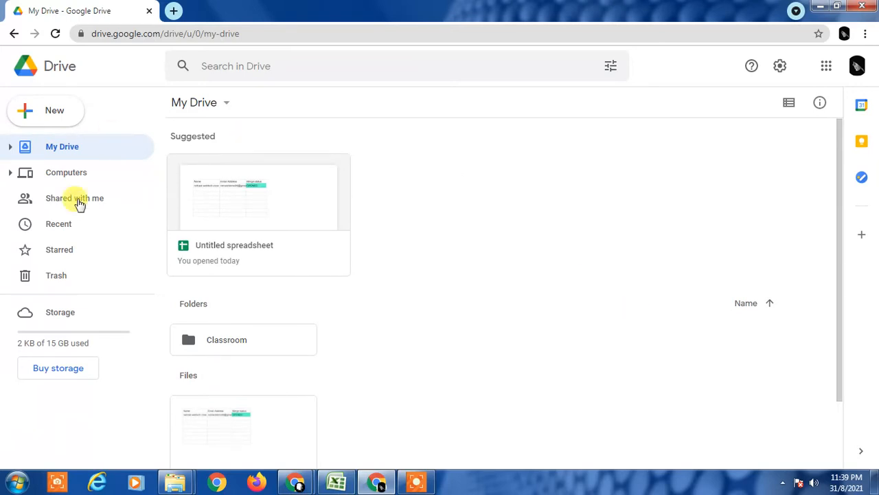
pyautogui.moveTo(190, 135)
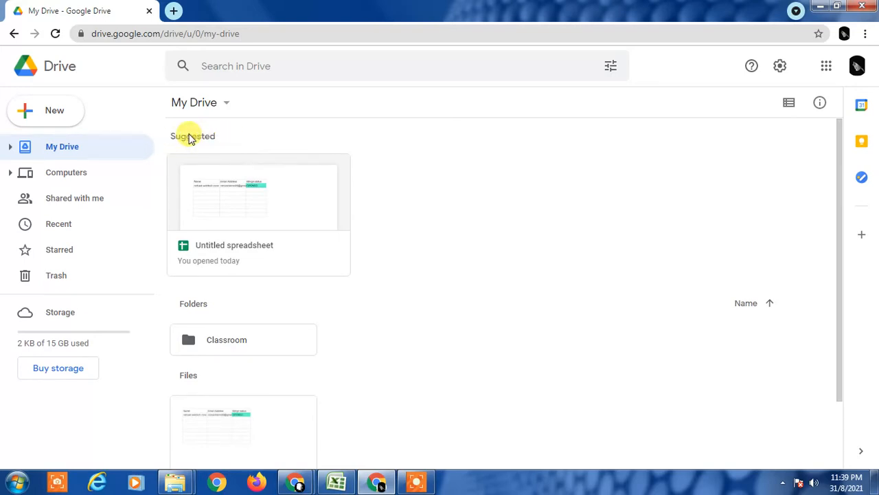
pyautogui.moveTo(165, 141)
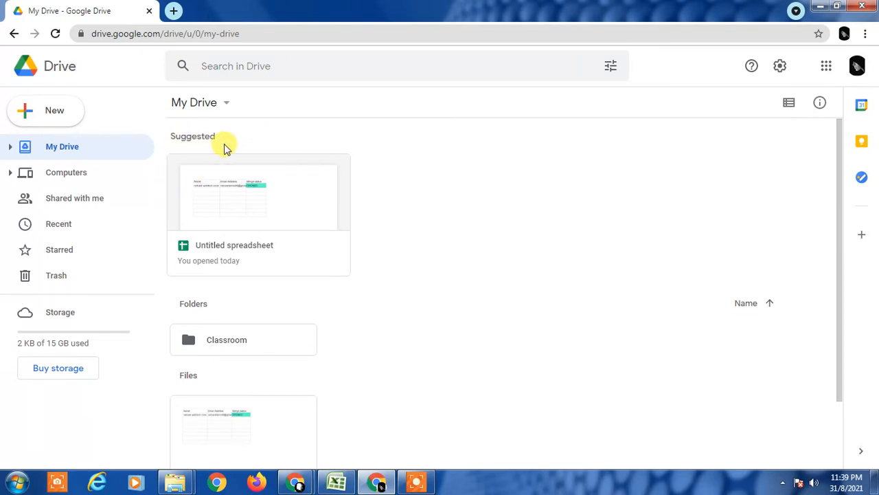
pyautogui.moveTo(196, 142)
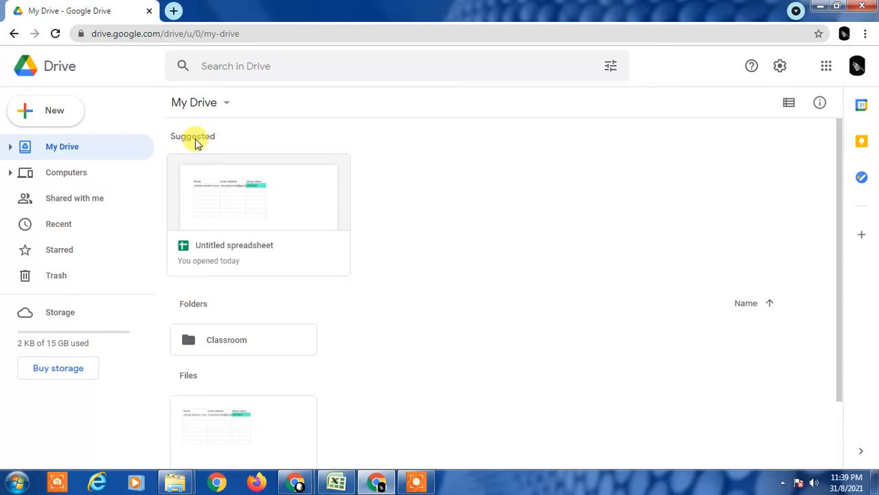
pyautogui.moveTo(184, 160)
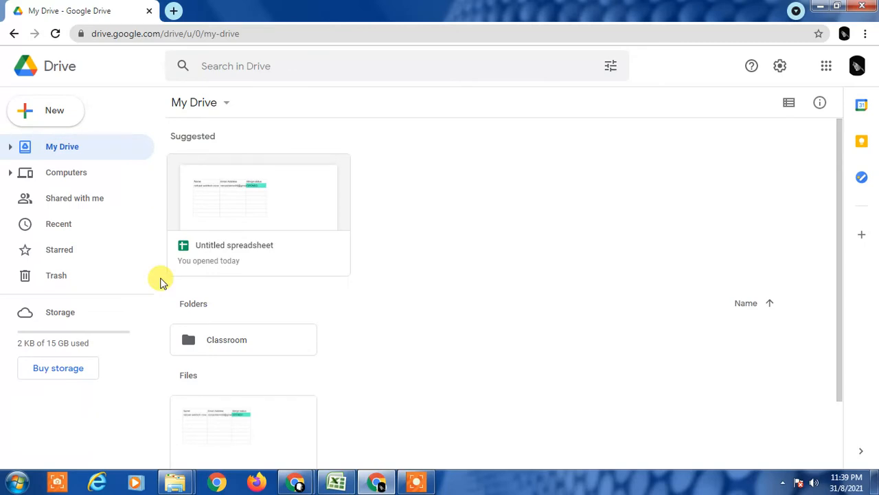
pyautogui.moveTo(447, 267)
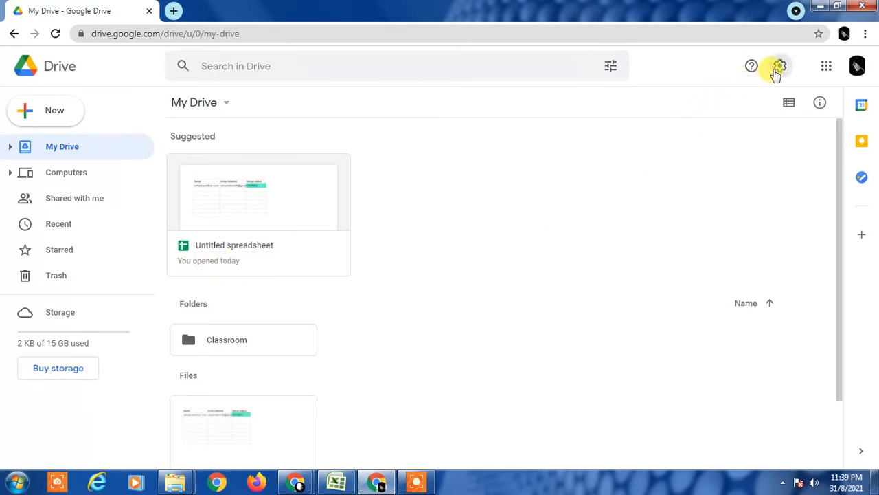
pyautogui.moveTo(780, 65)
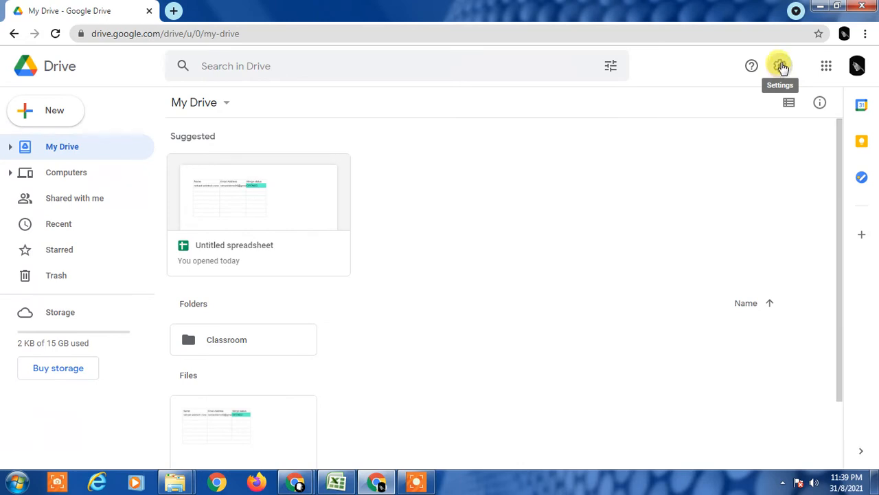
pyautogui.click(780, 66)
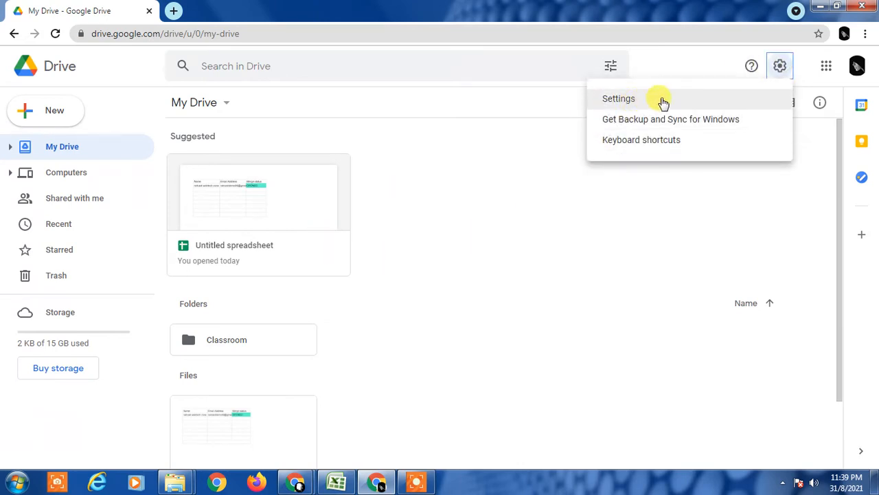
pyautogui.click(618, 98)
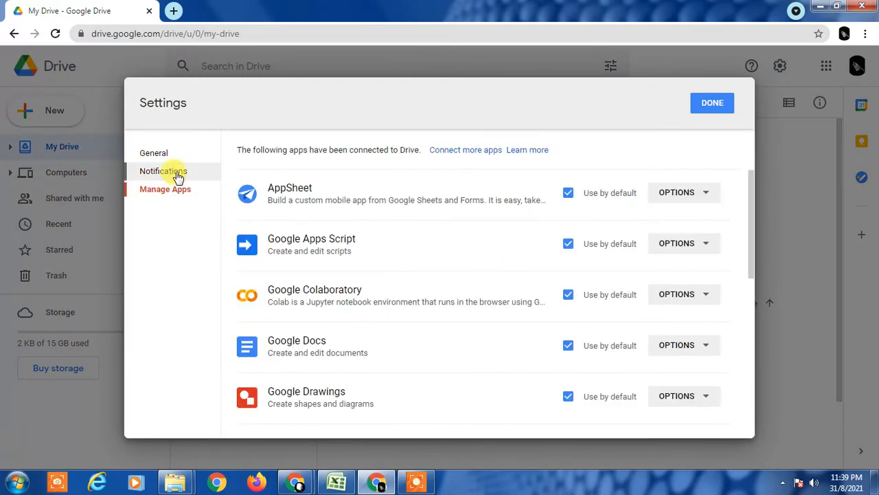
pyautogui.click(163, 171)
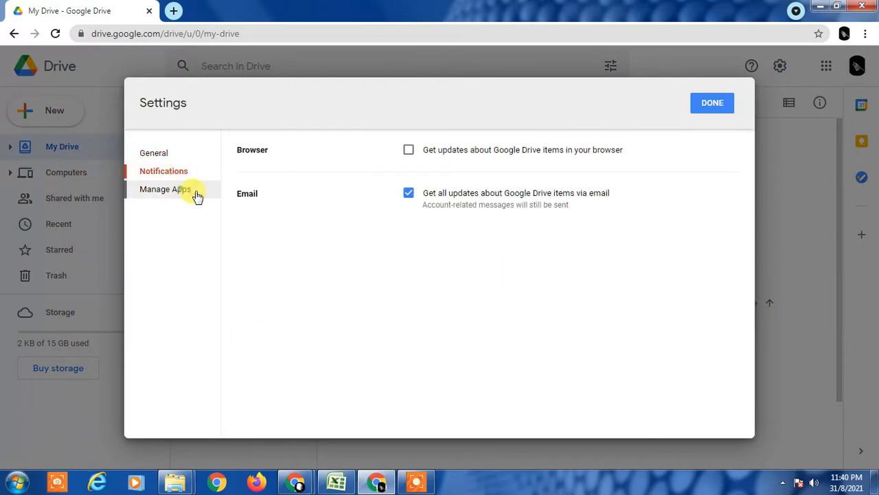
pyautogui.click(165, 189)
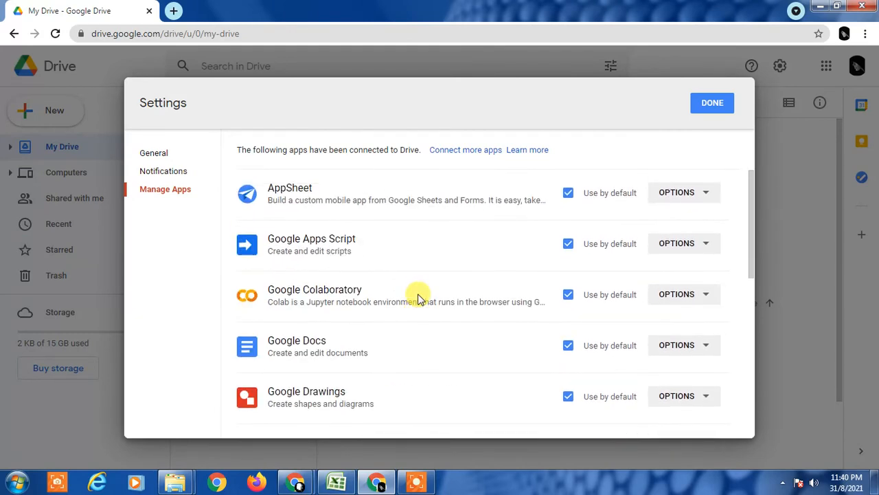
pyautogui.moveTo(154, 152)
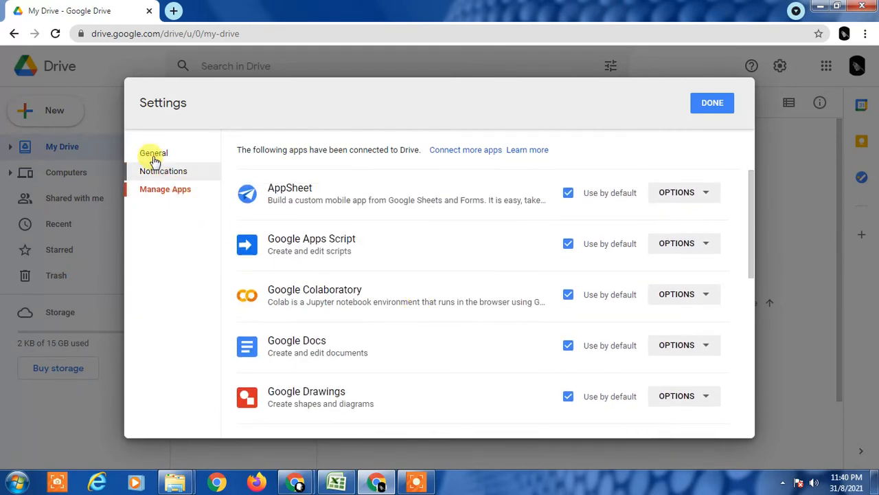
# - In General settings, uncheck 'Show suggested files in My Drive' under Suggestions
pyautogui.click(153, 153)
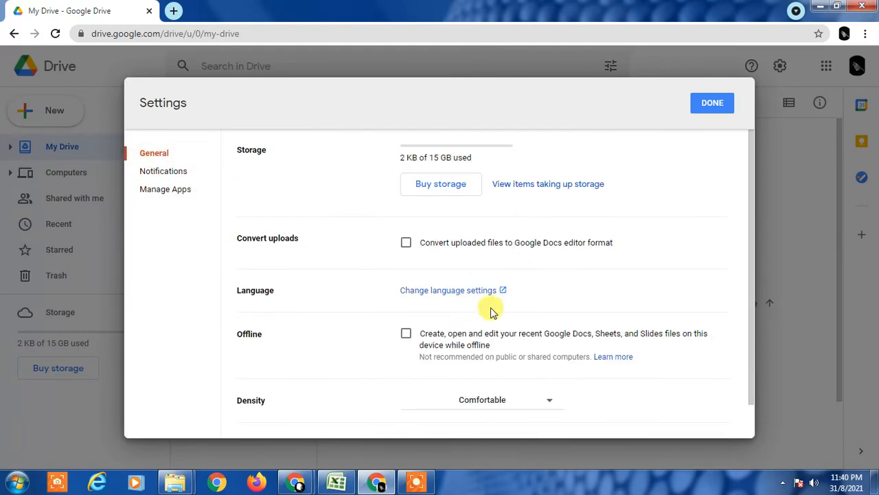
pyautogui.scroll(-3)
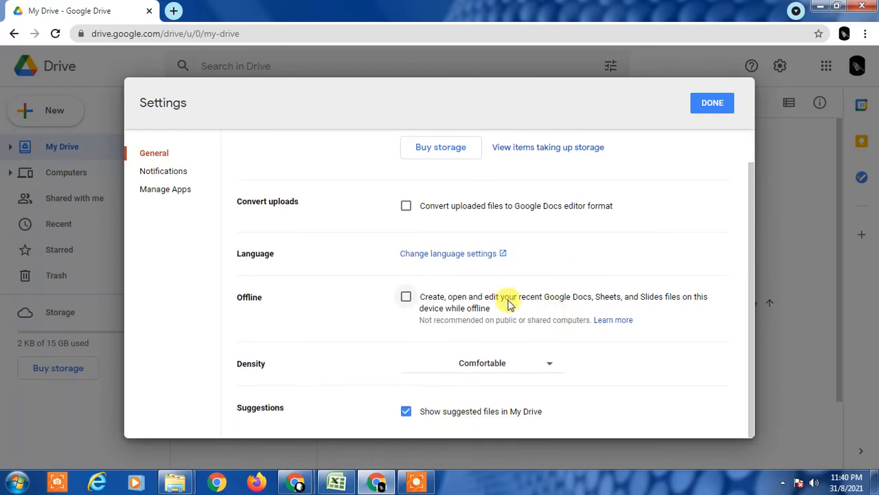
pyautogui.click(405, 411)
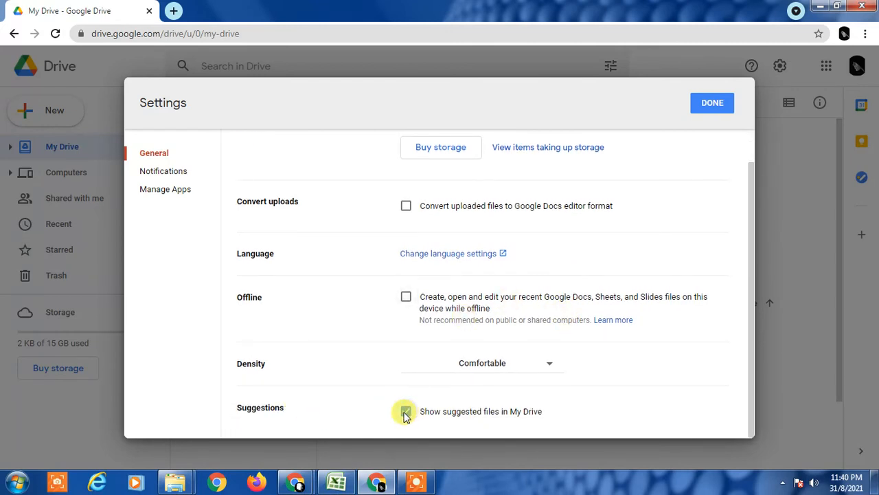
pyautogui.click(406, 411)
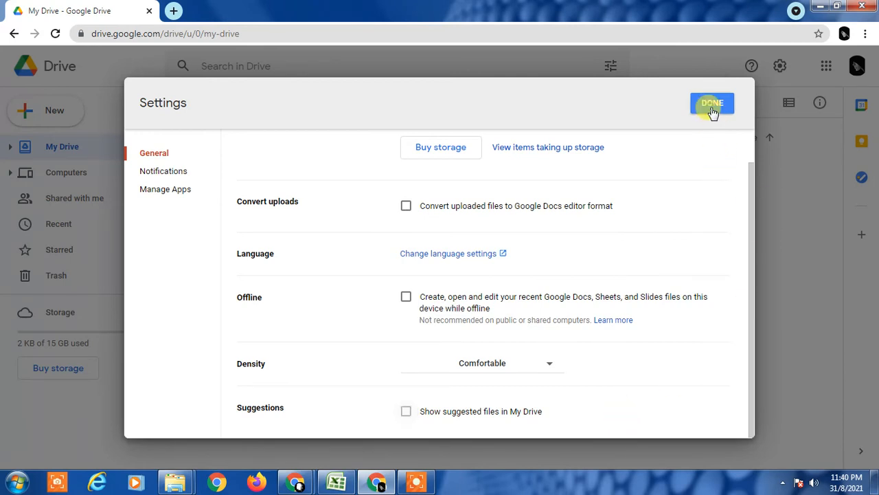
# - Close Settings with DONE and reload My Drive to confirm suggested files are gone
pyautogui.click(711, 103)
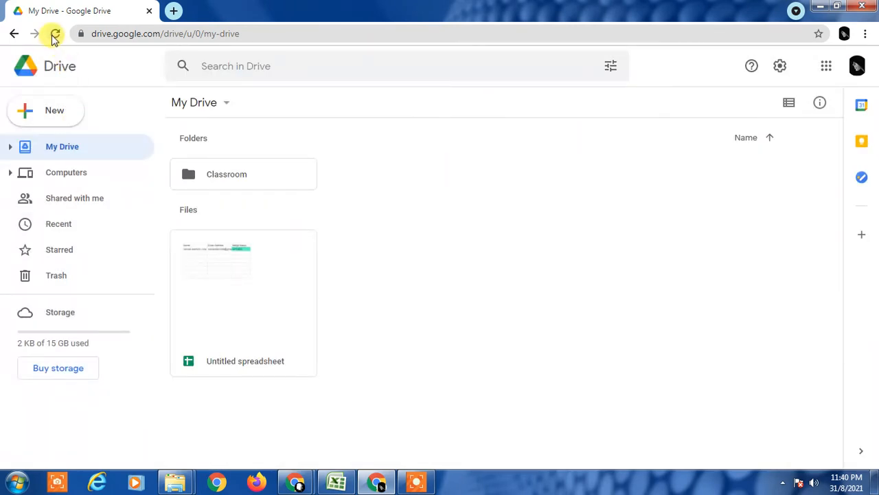
pyautogui.click(55, 33)
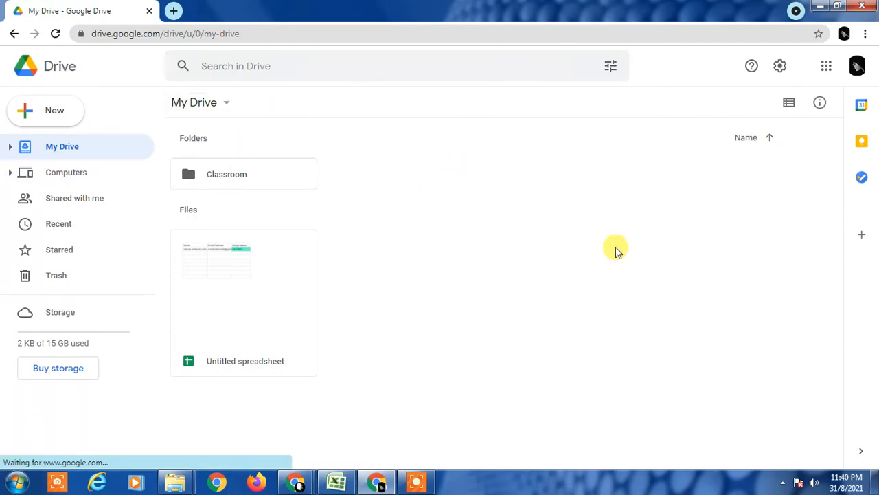
pyautogui.moveTo(788, 226)
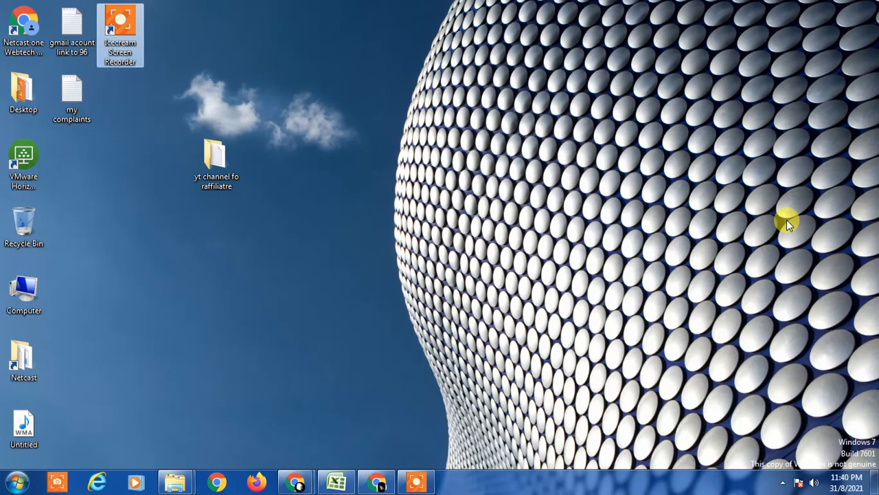
pyautogui.moveTo(579, 254)
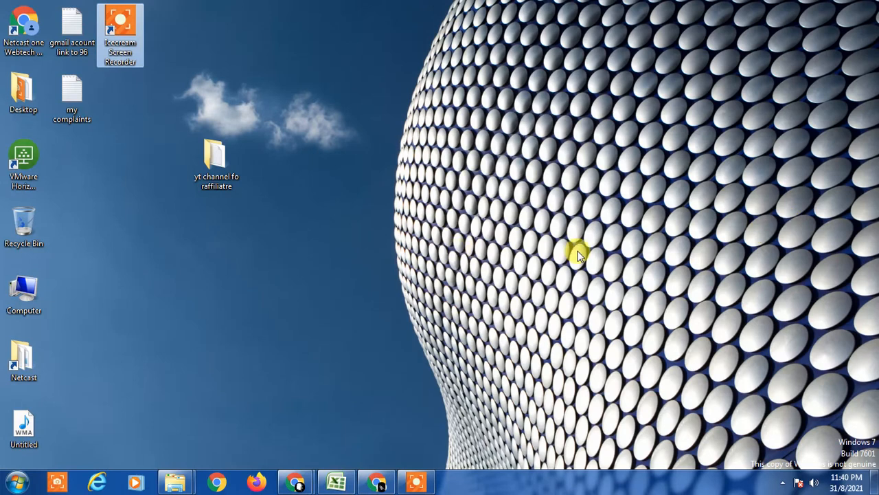